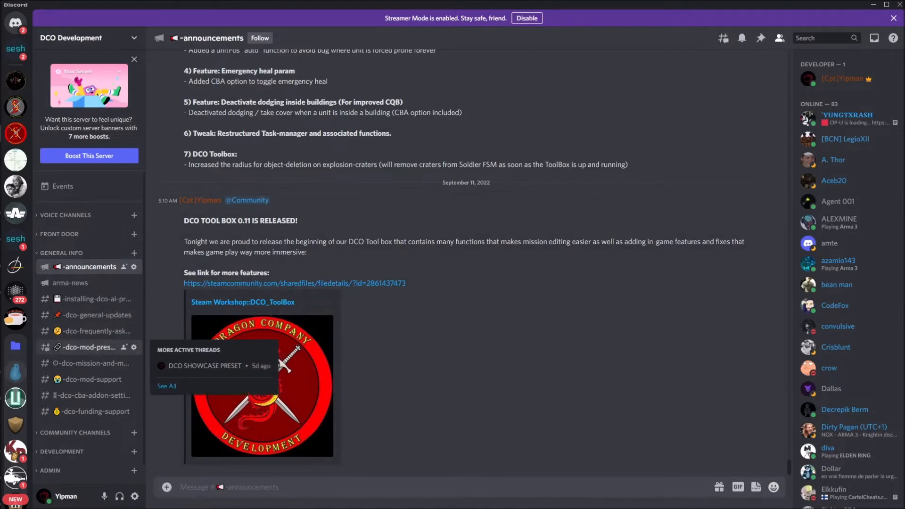
# Show the dco-mod-presets channel with the DCO SHOWCASE PRESET thread open
pyautogui.click(89, 346)
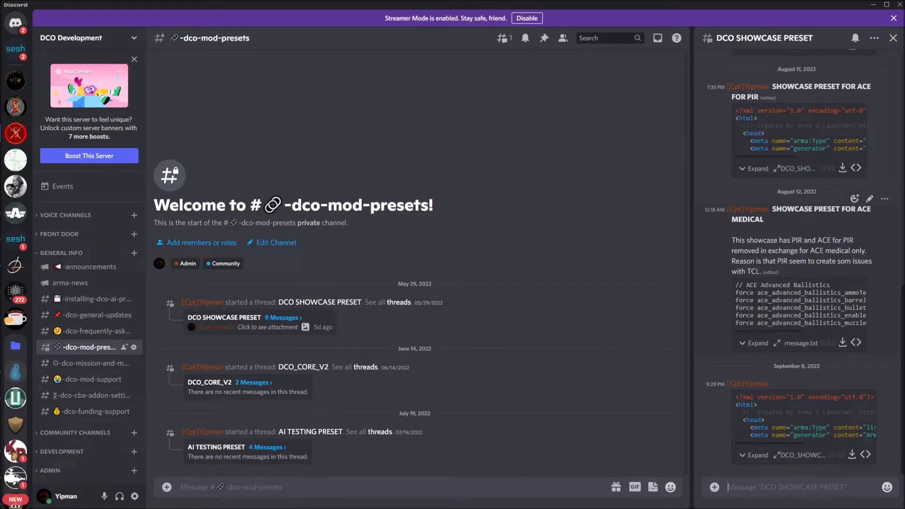
pyautogui.moveTo(842, 455)
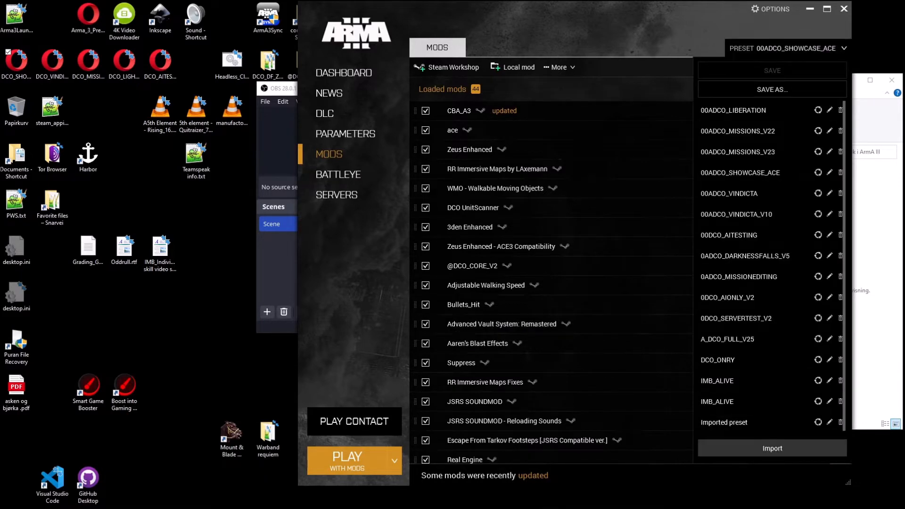
# Start importing a preset, cancel the file picker, and toggle the saved presets list
pyautogui.click(771, 447)
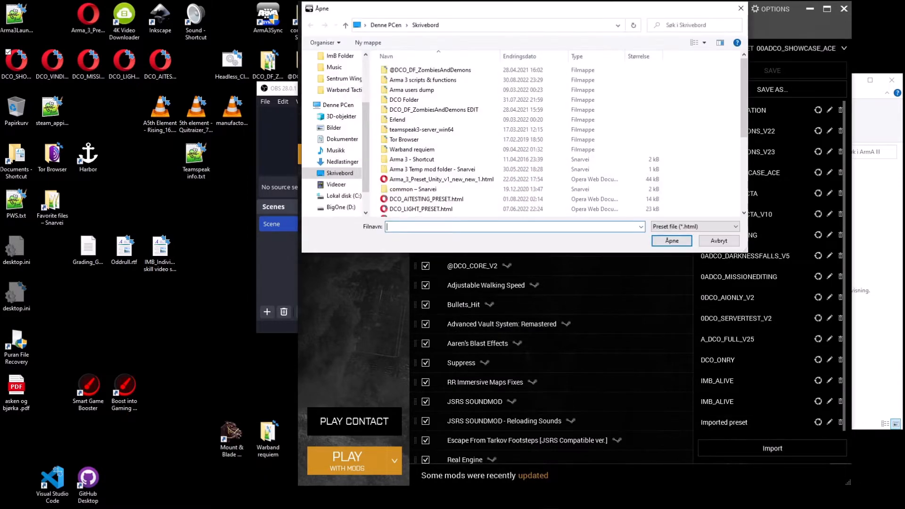
pyautogui.scroll(-3)
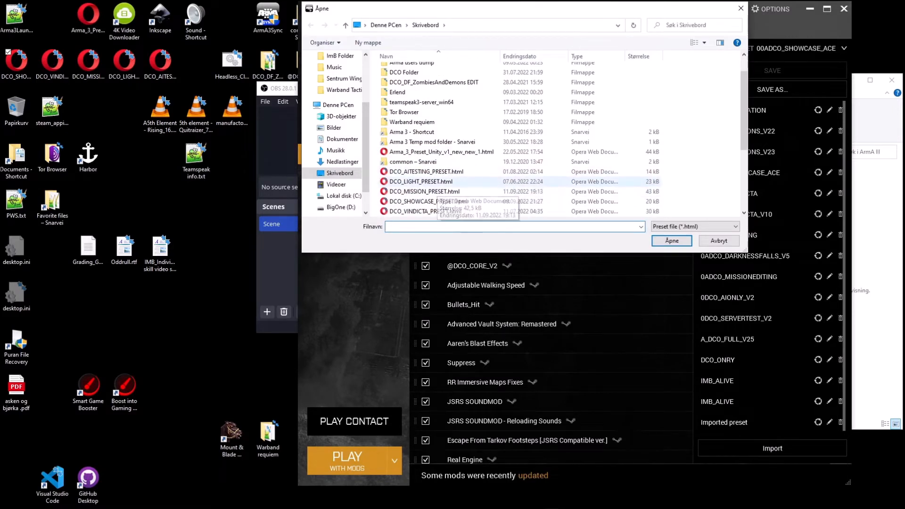
pyautogui.click(428, 200)
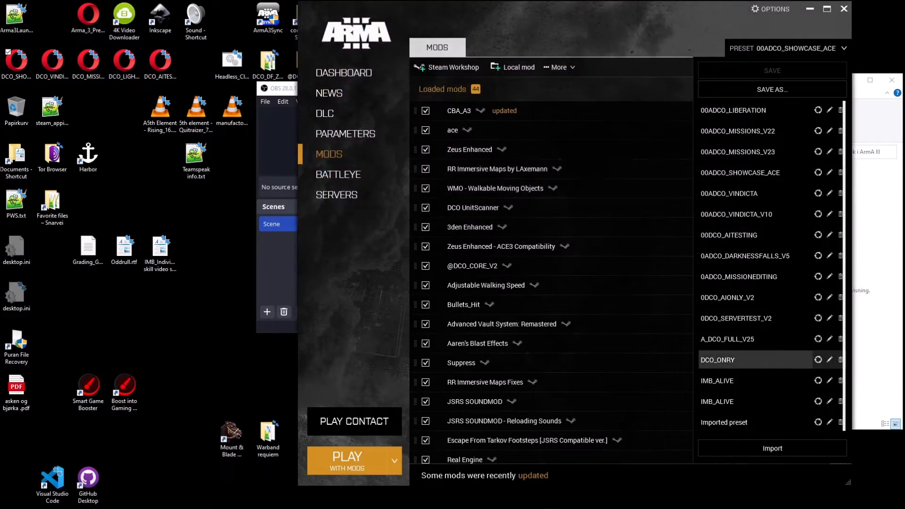
pyautogui.click(843, 48)
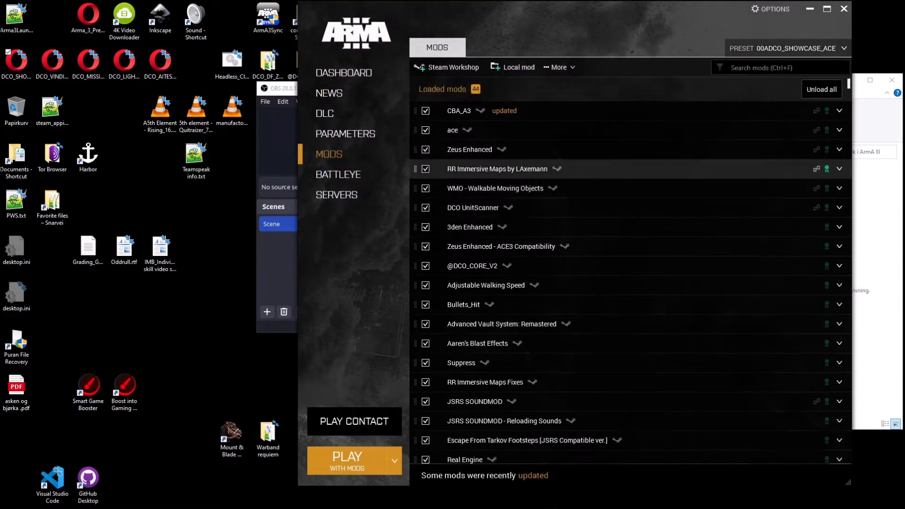
pyautogui.click(842, 48)
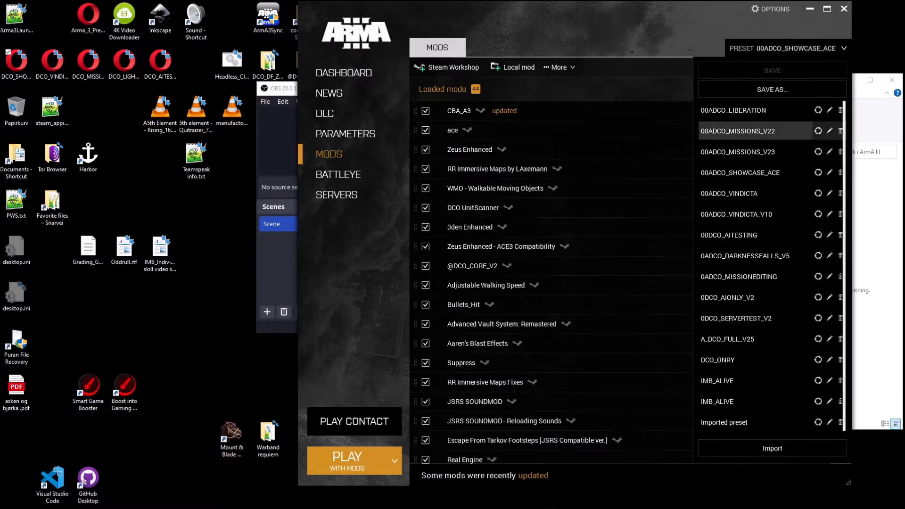
pyautogui.click(750, 296)
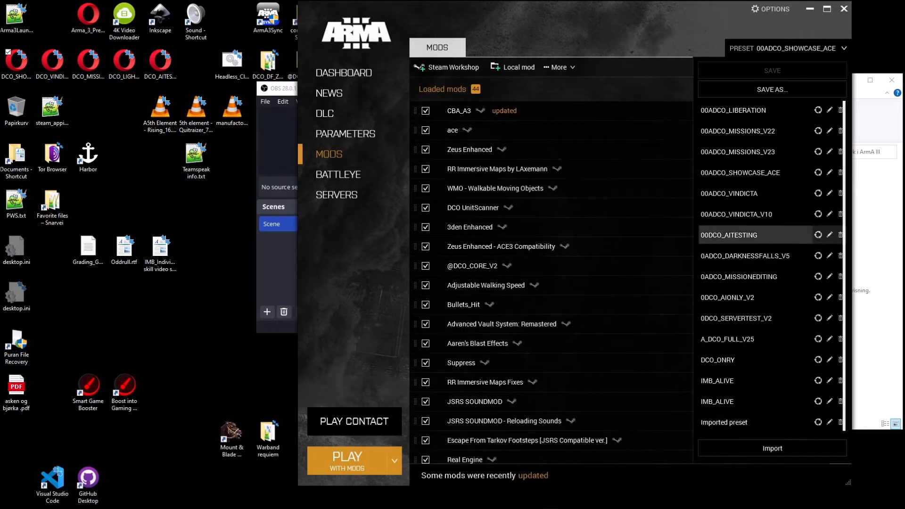
pyautogui.click(739, 173)
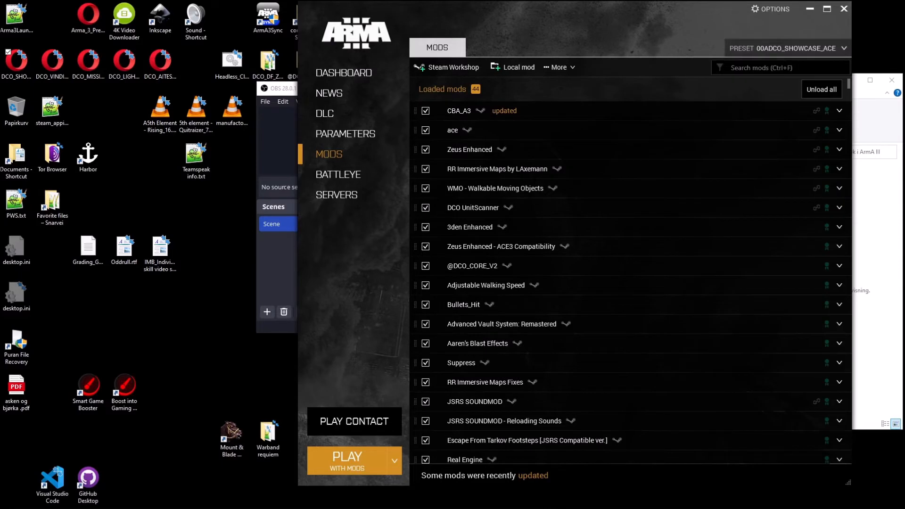
# Scroll through the loaded mods, then go to the launch parameters page
pyautogui.scroll(-3)
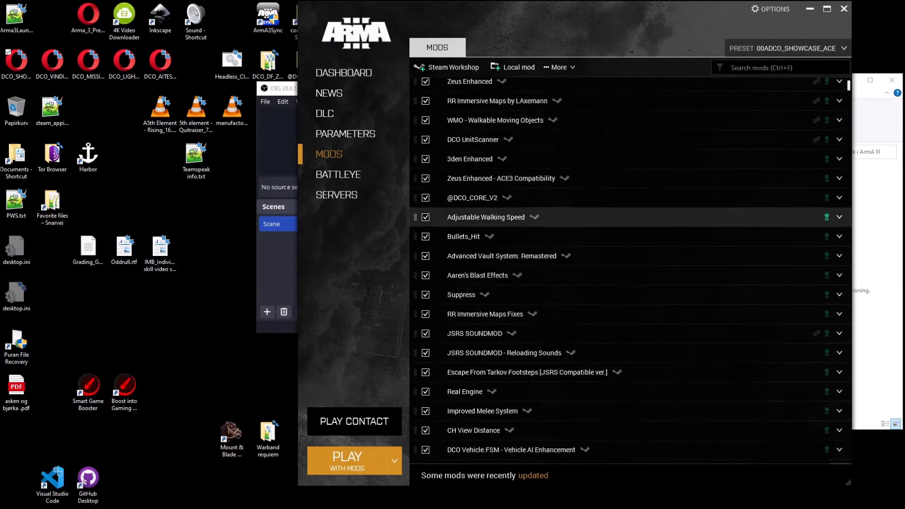
pyautogui.scroll(-3)
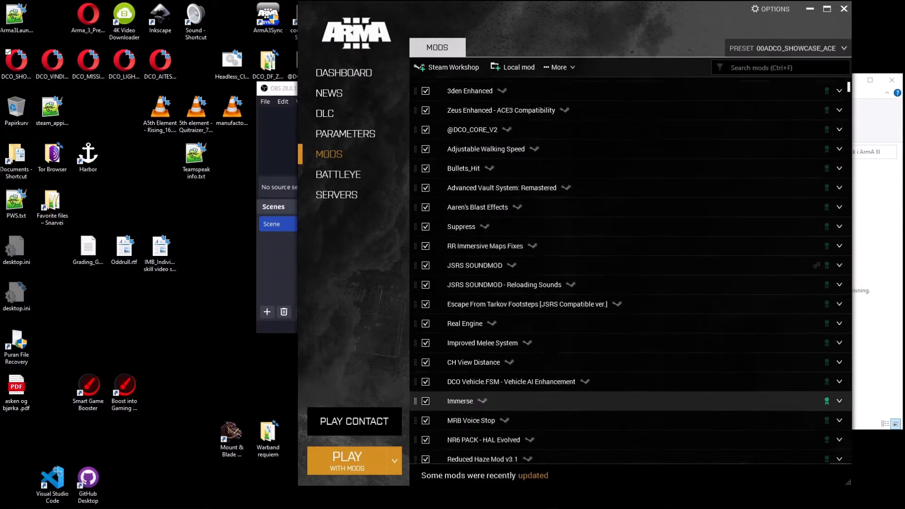
pyautogui.scroll(-3)
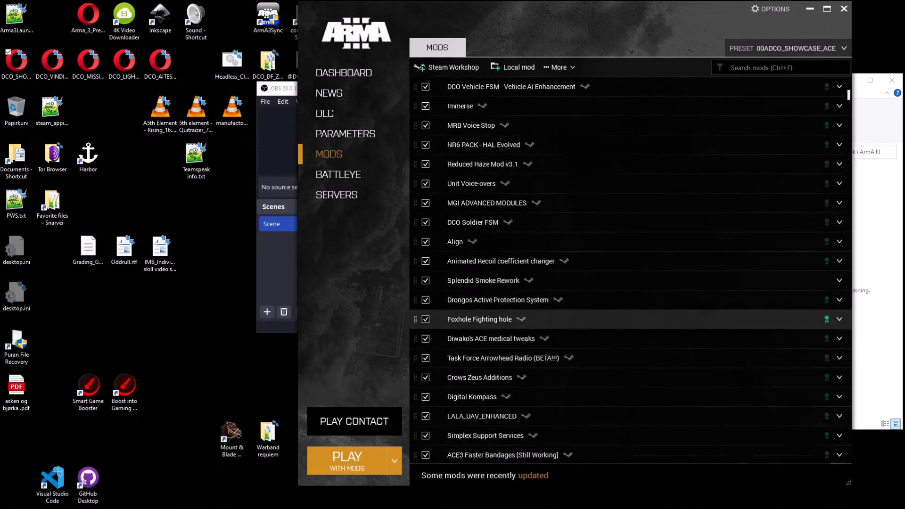
pyautogui.scroll(3)
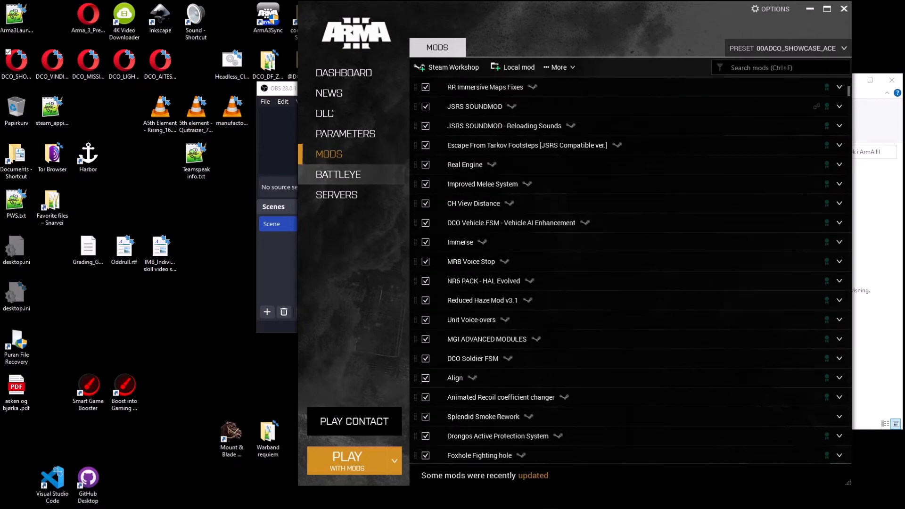
pyautogui.click(345, 133)
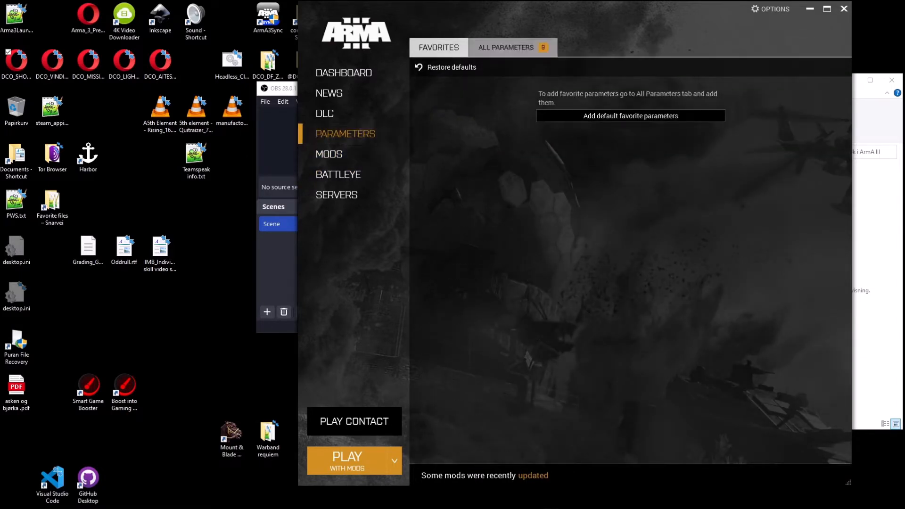
pyautogui.click(505, 47)
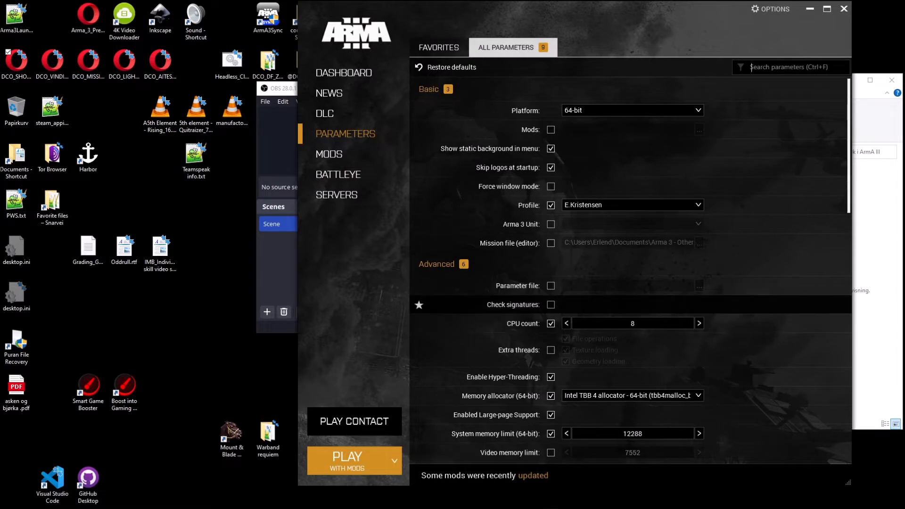
pyautogui.scroll(-3)
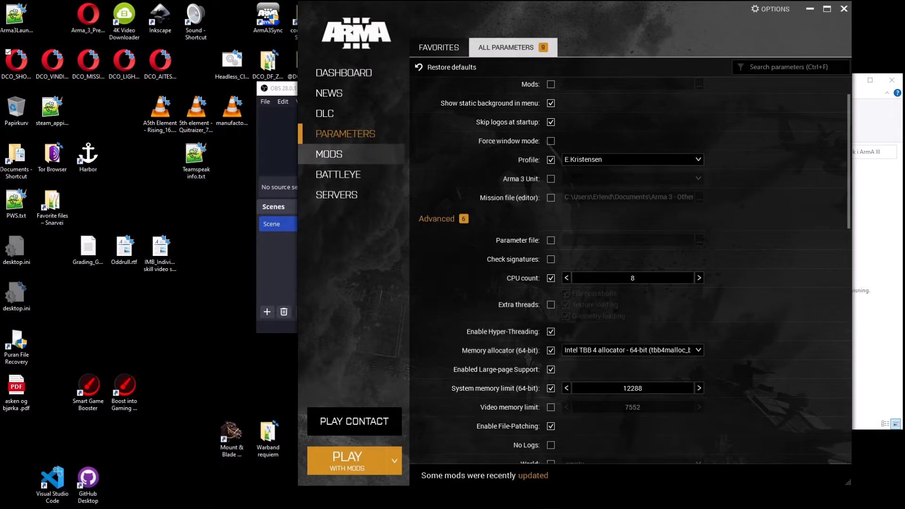
pyautogui.click(328, 153)
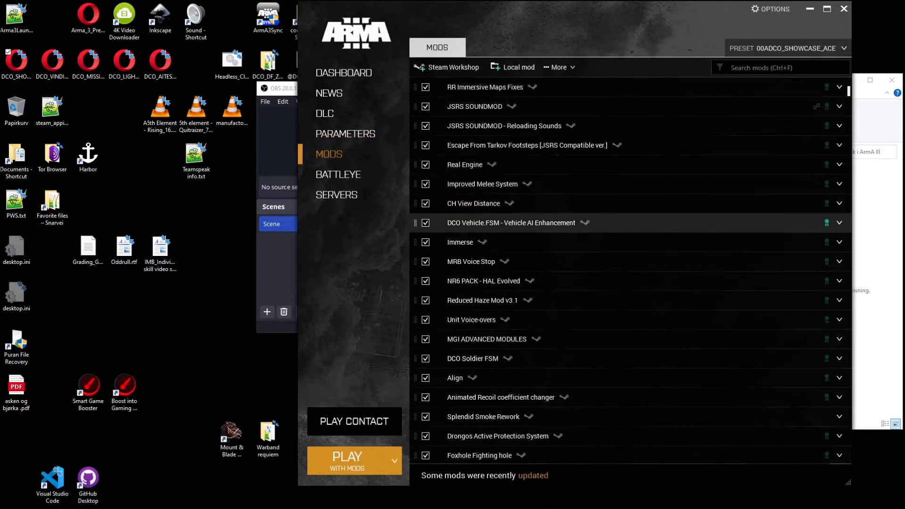
pyautogui.scroll(-3)
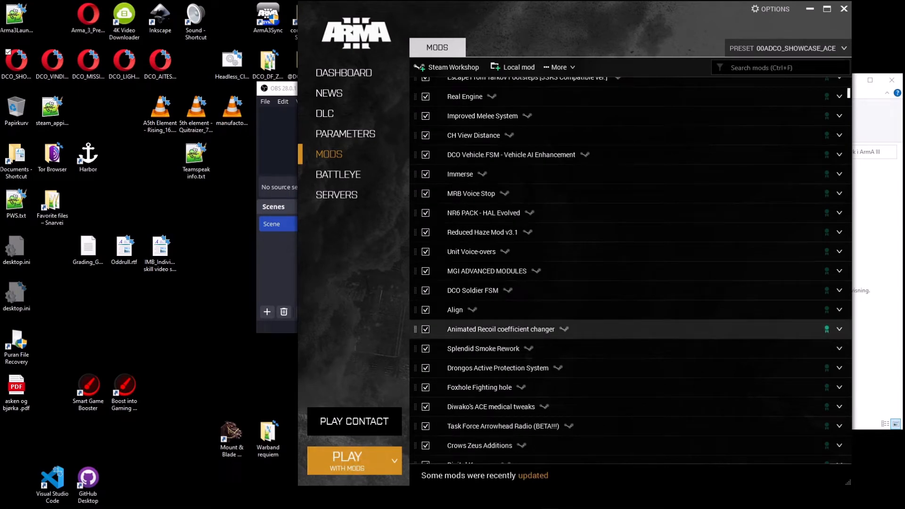
pyautogui.scroll(3)
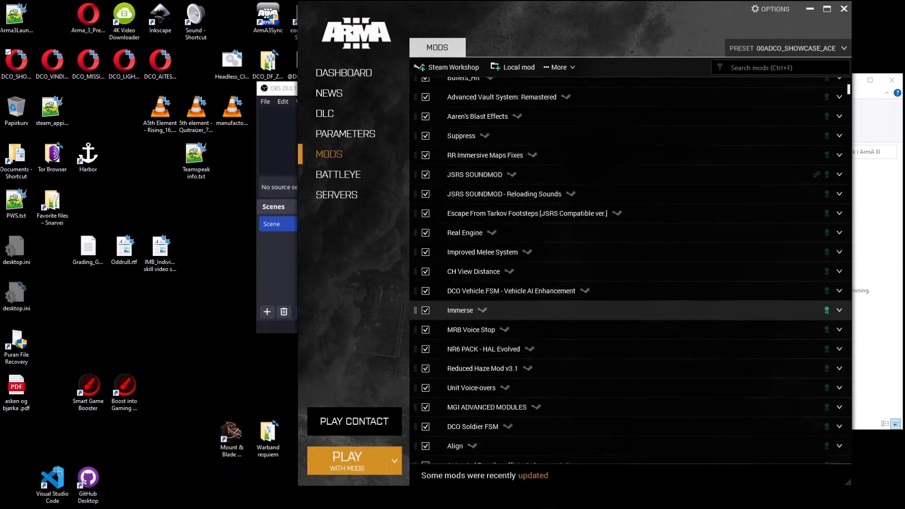
pyautogui.scroll(3)
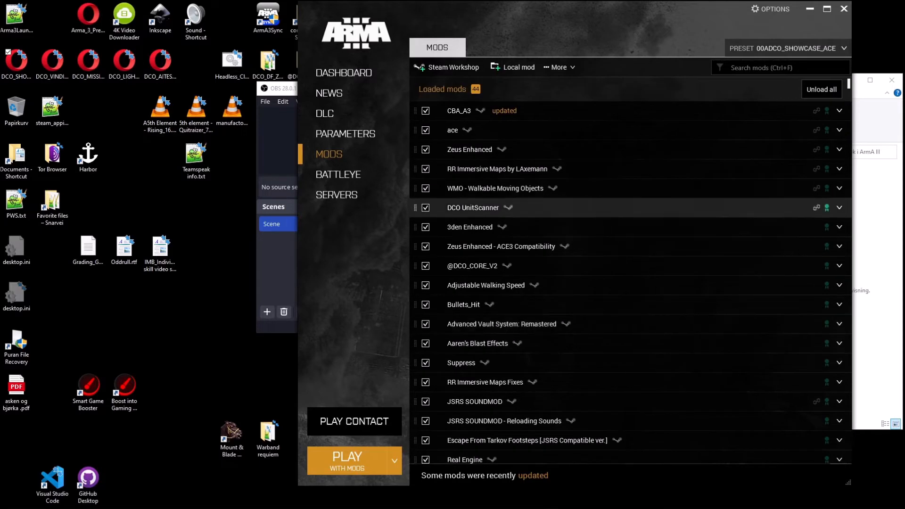
pyautogui.scroll(-3)
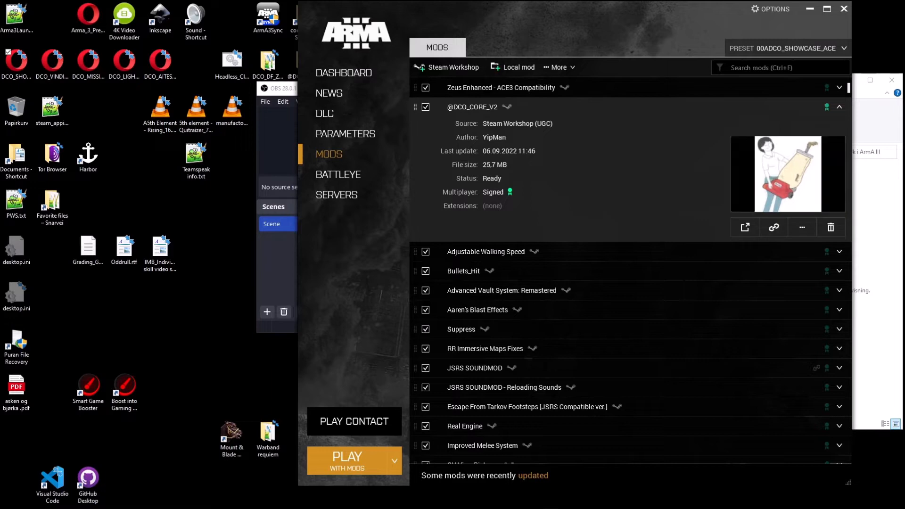
# Collapse the mod details, launch with mods, and dismiss the missing addon warning
pyautogui.click(838, 106)
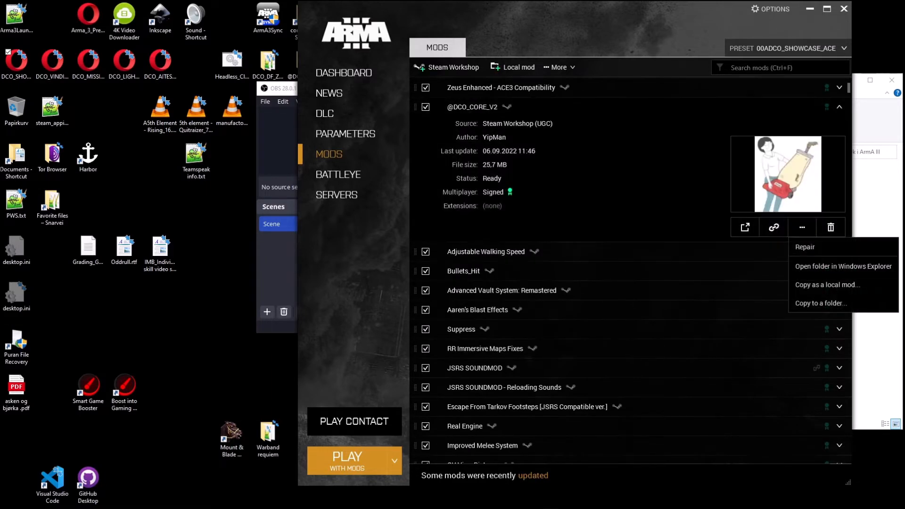
pyautogui.moveTo(804, 246)
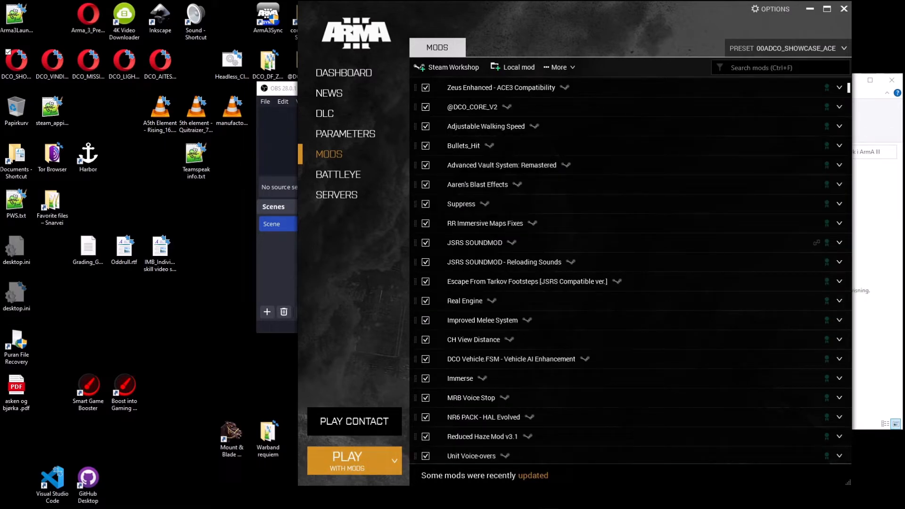
pyautogui.click(353, 461)
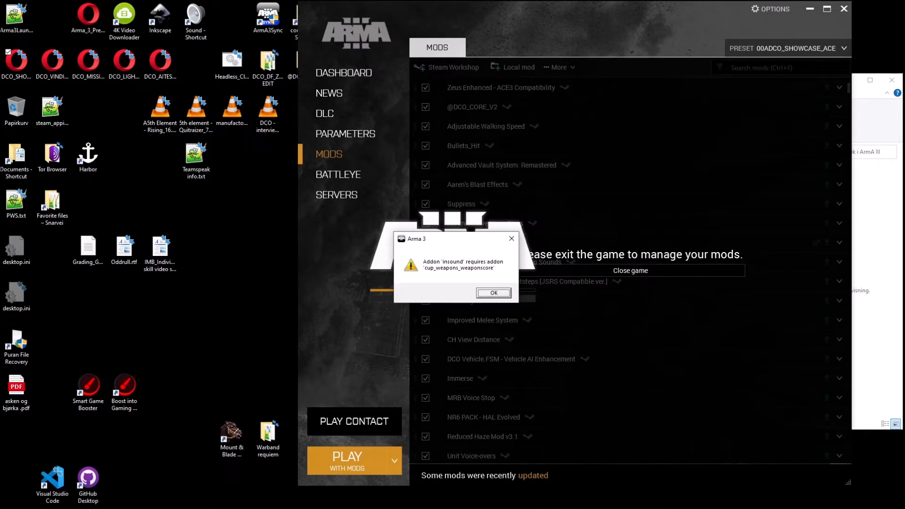
pyautogui.click(493, 293)
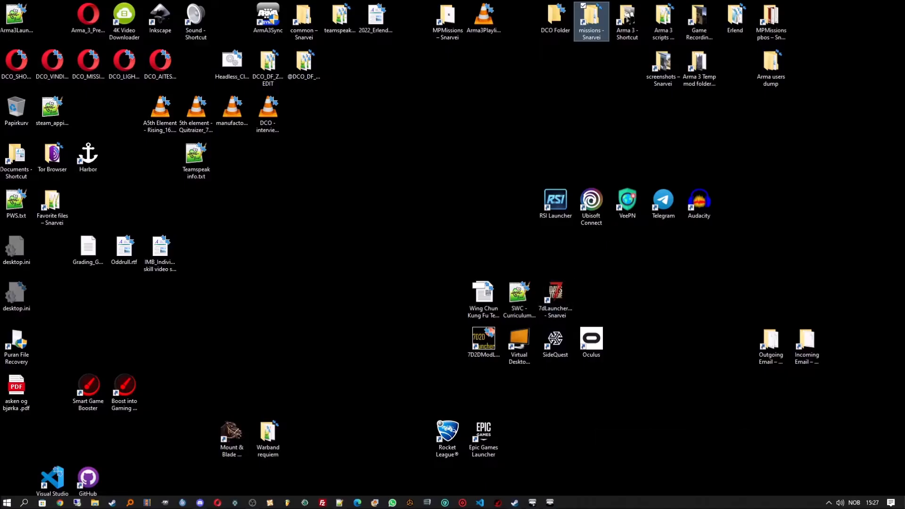
# Browse MPMissions > DCO SHOWCASE MISSIONS in File Explorer, then close the window
pyautogui.click(447, 21)
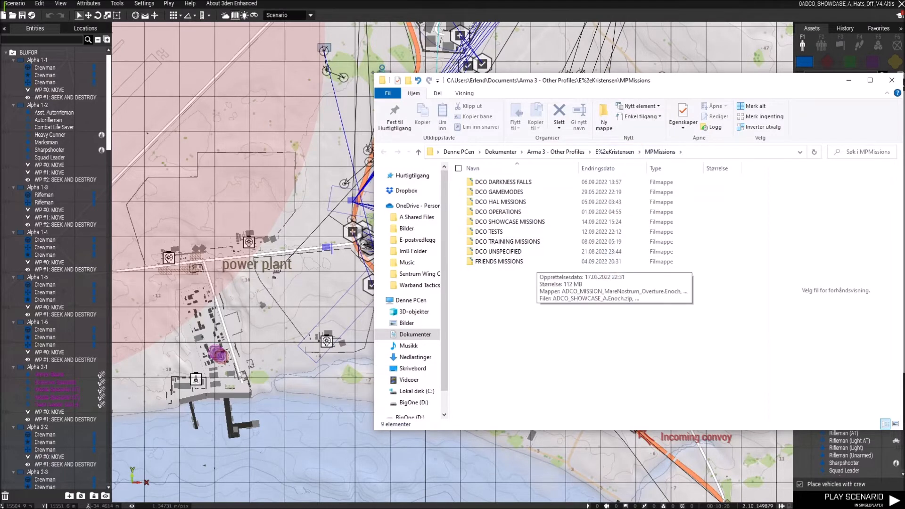
pyautogui.click(509, 221)
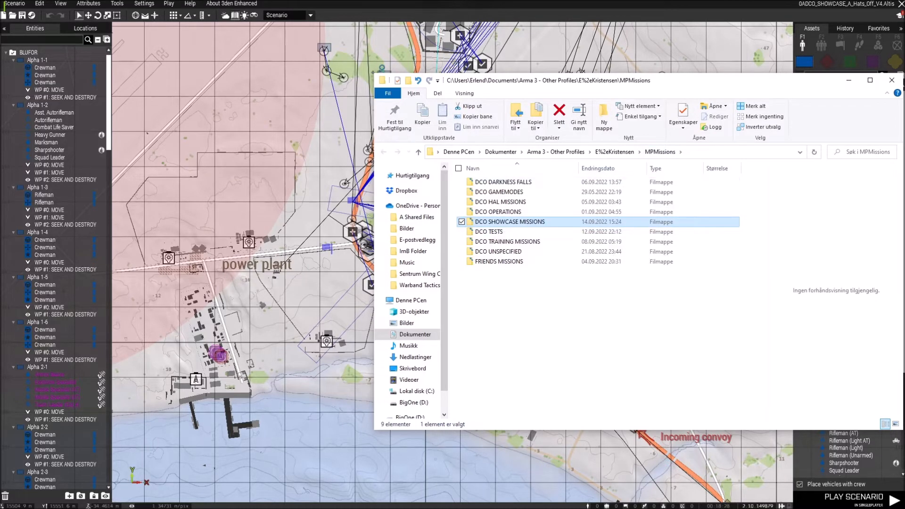
pyautogui.doubleClick(509, 221)
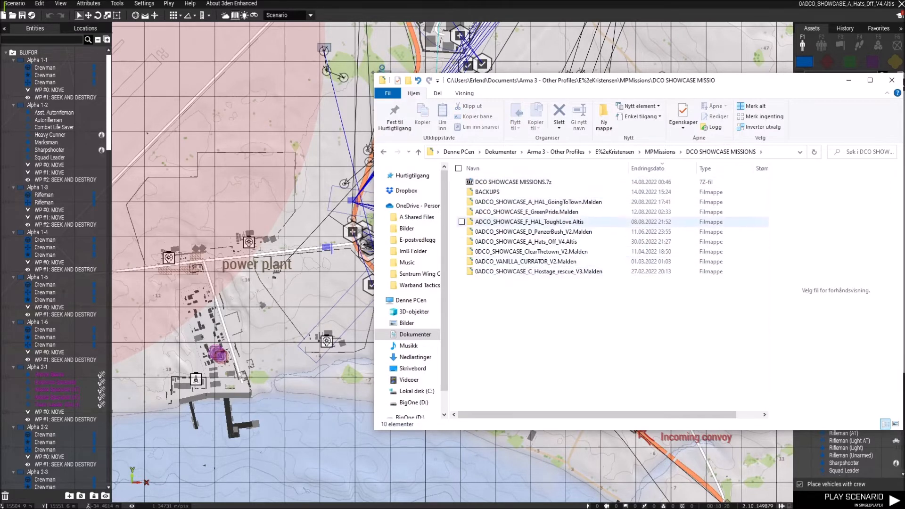
pyautogui.click(525, 261)
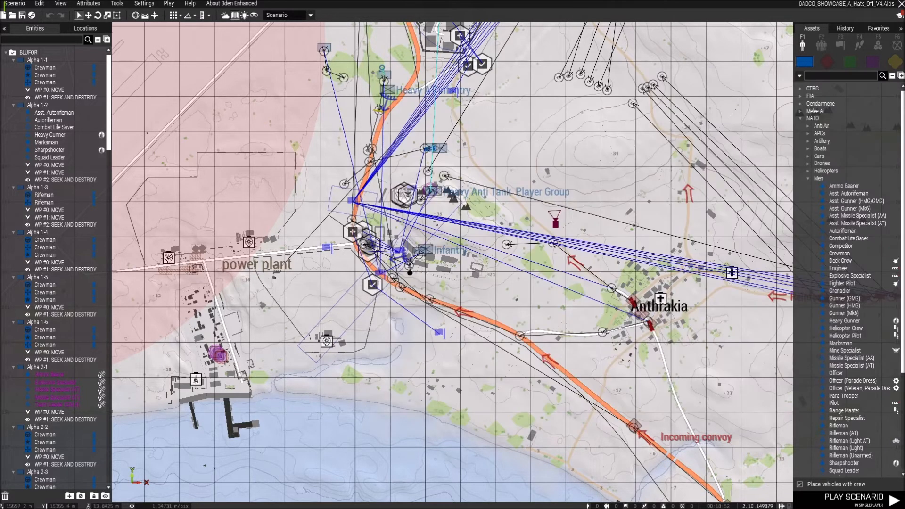
# Open the 0ADCO_SHOWCASE_A_HAL_GoingToTown Malden scenario from DCO SHOWCASE MISSIONS and show its folder
pyautogui.click(14, 4)
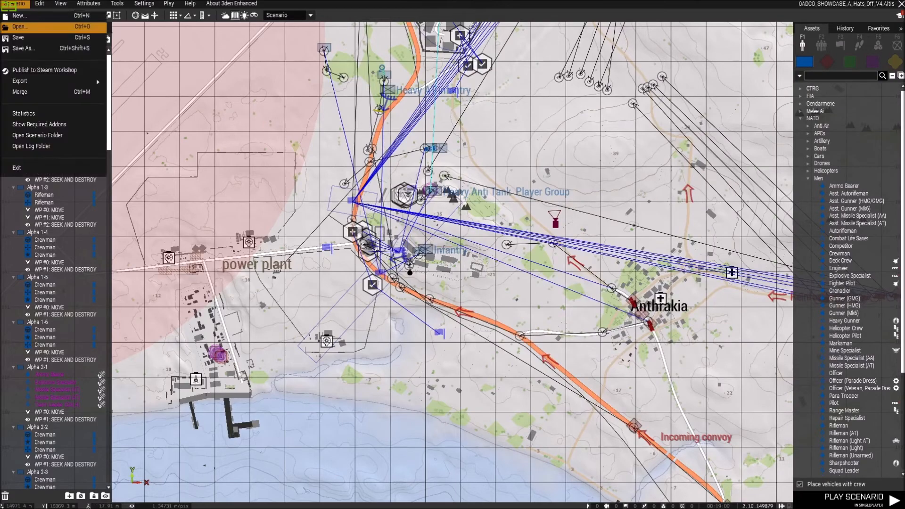
pyautogui.click(20, 26)
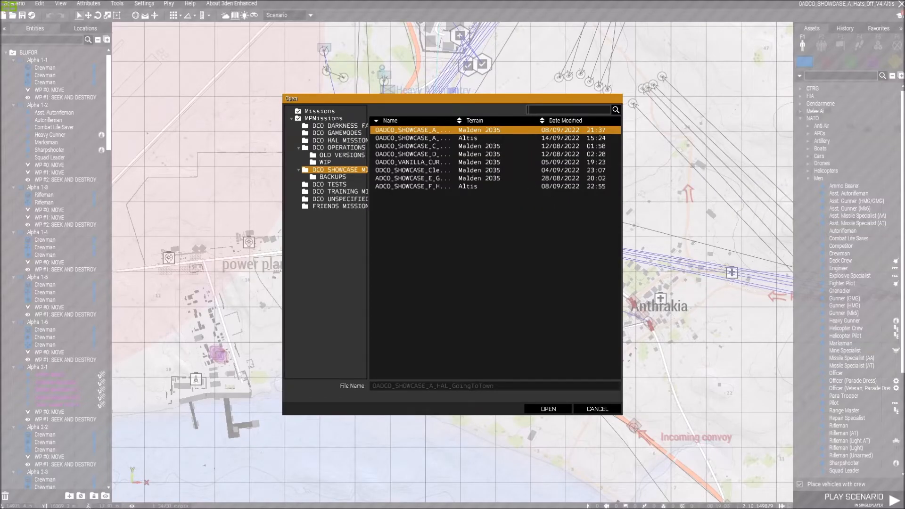
pyautogui.click(320, 119)
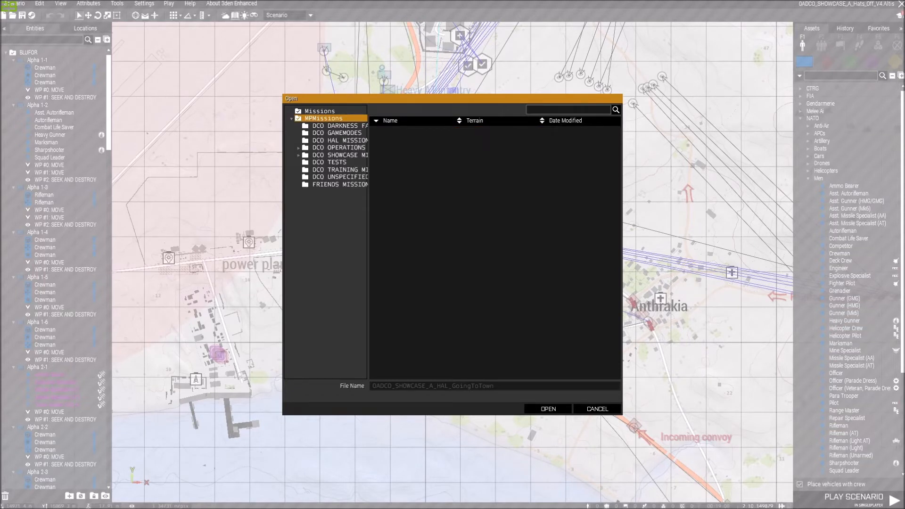
pyautogui.click(337, 155)
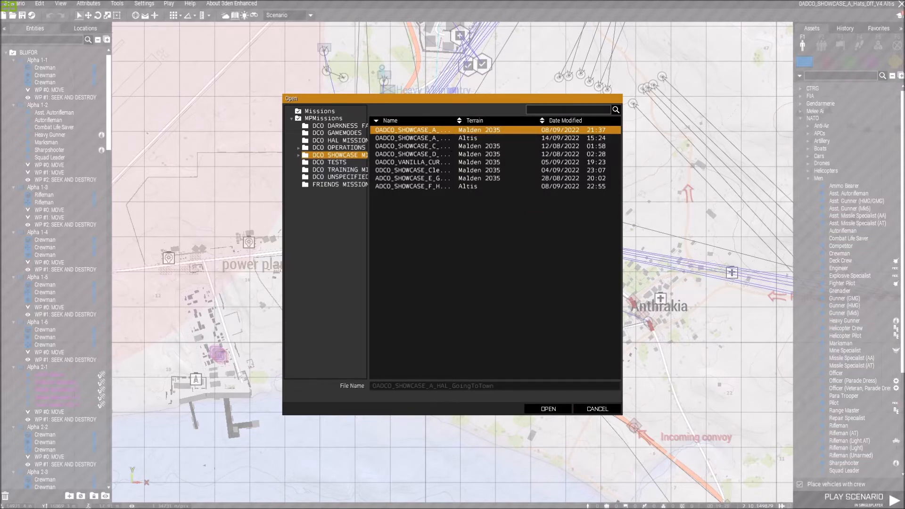
pyautogui.click(546, 408)
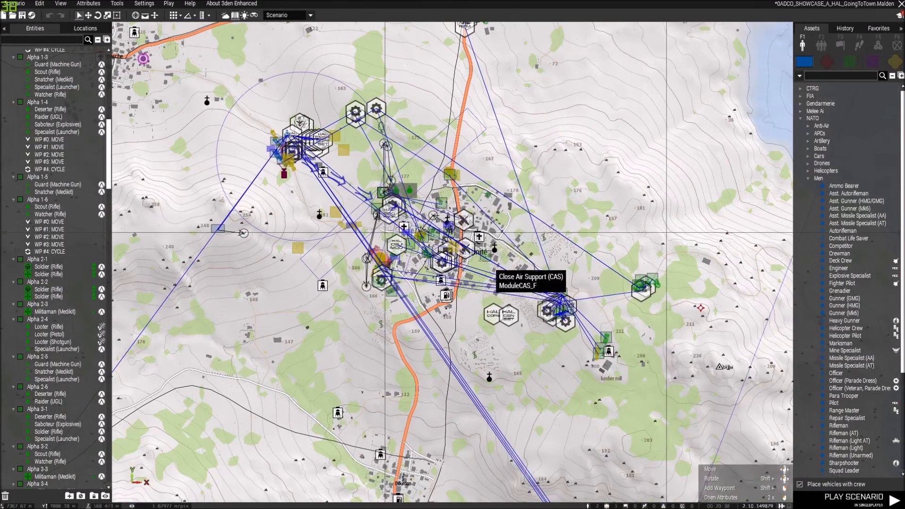
pyautogui.click(12, 4)
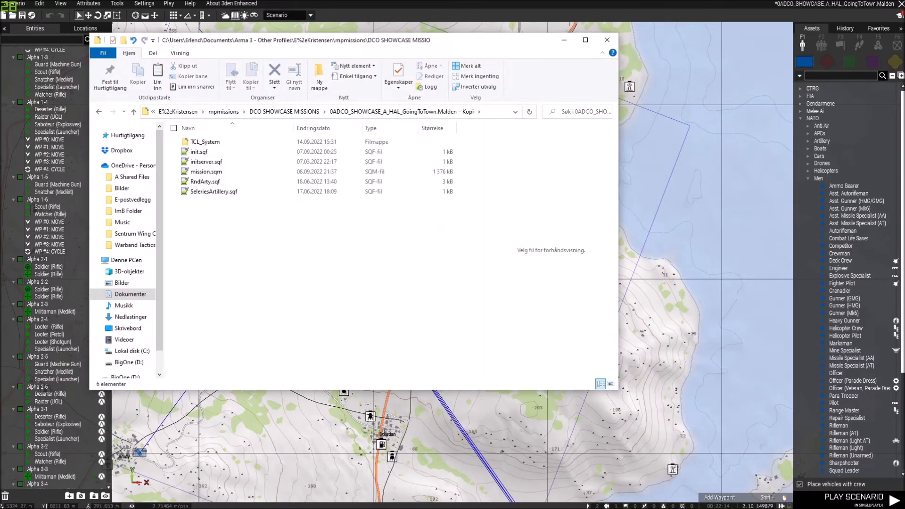
# Select items in the GoingToTown mission folder listing TCL_System, init.sqf and mission.sqm
pyautogui.click(207, 161)
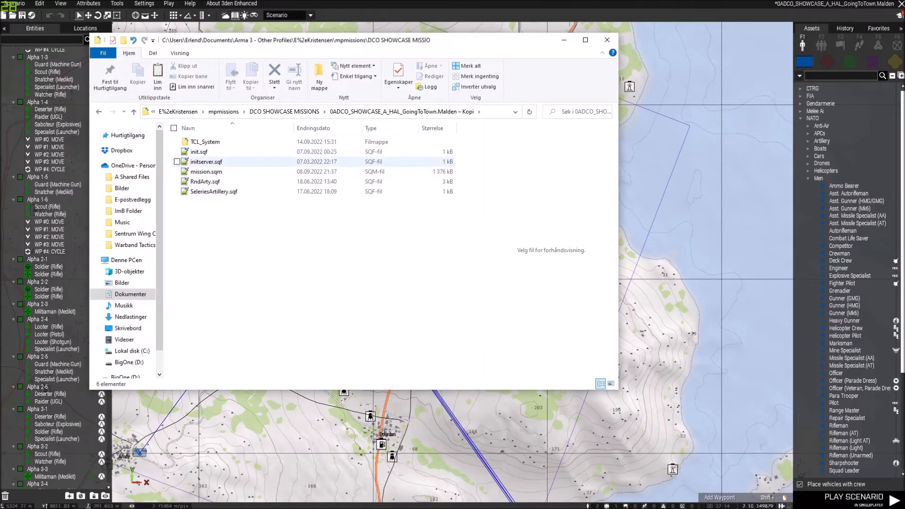
pyautogui.click(199, 151)
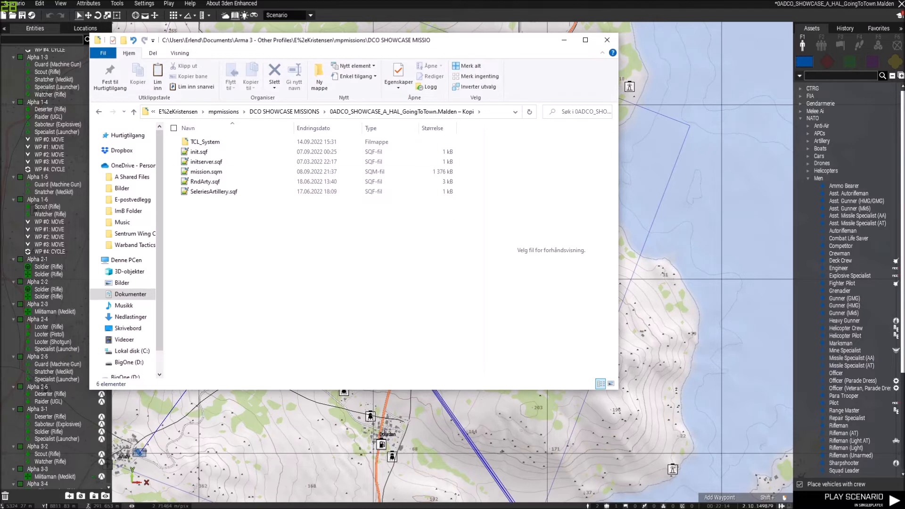
pyautogui.click(205, 142)
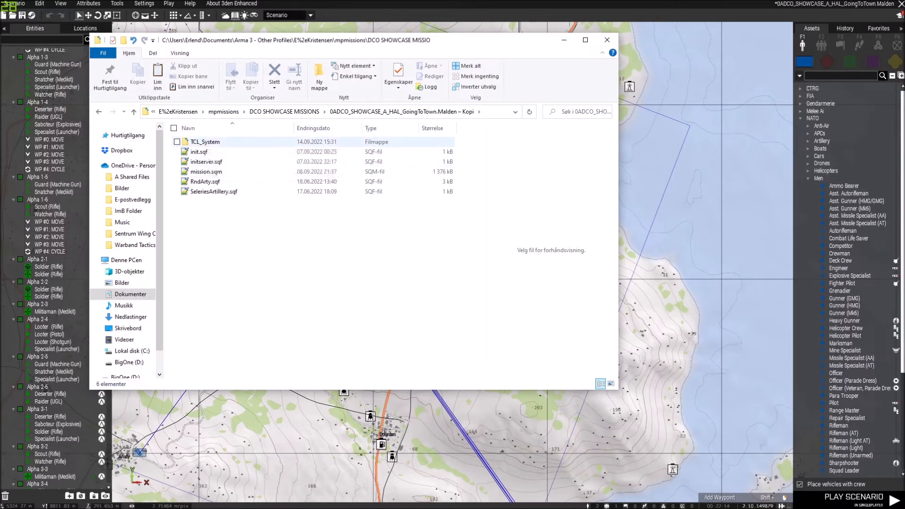
pyautogui.moveTo(205, 141)
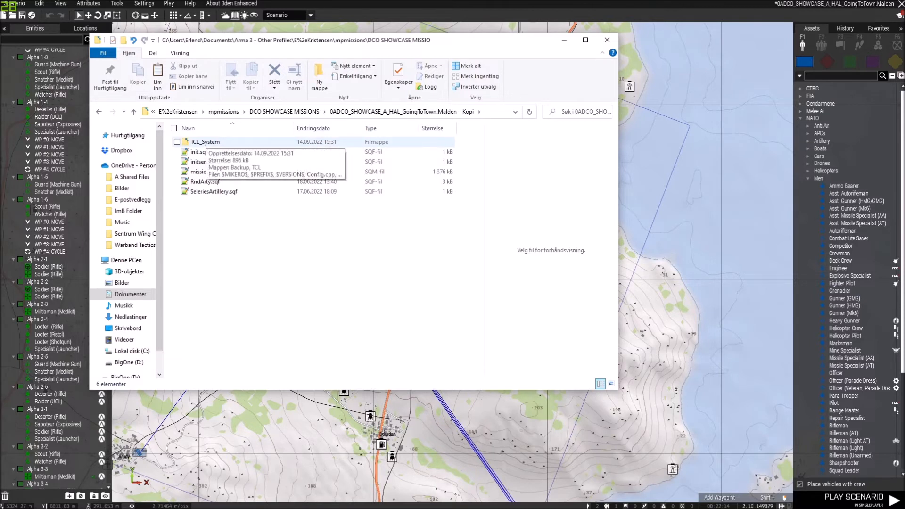
# Browse TCL_System > TCL_Database, view TCL_Debug.sqf, then close File Explorer
pyautogui.doubleClick(204, 141)
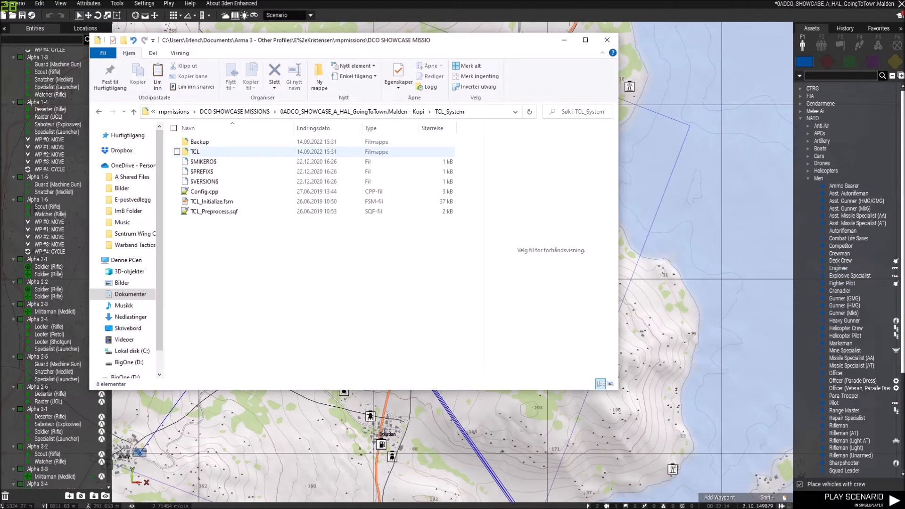
pyautogui.click(203, 161)
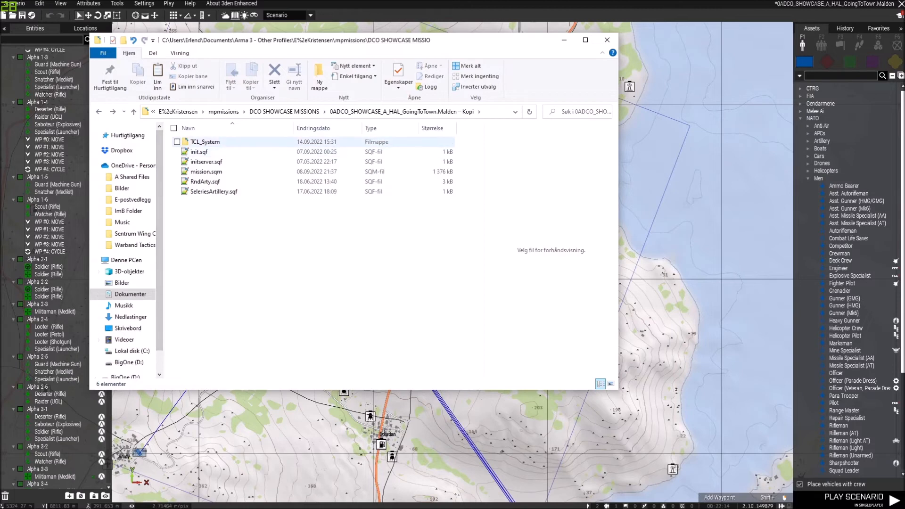
pyautogui.doubleClick(204, 142)
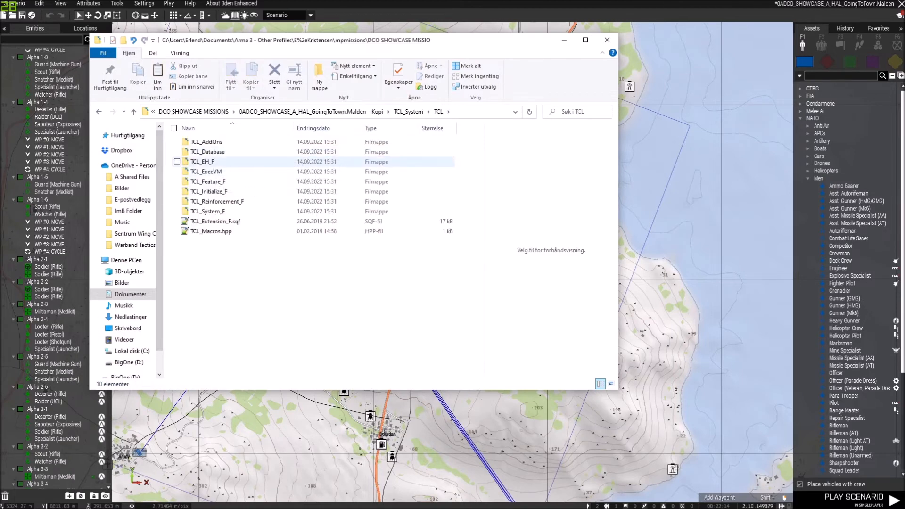
pyautogui.doubleClick(207, 150)
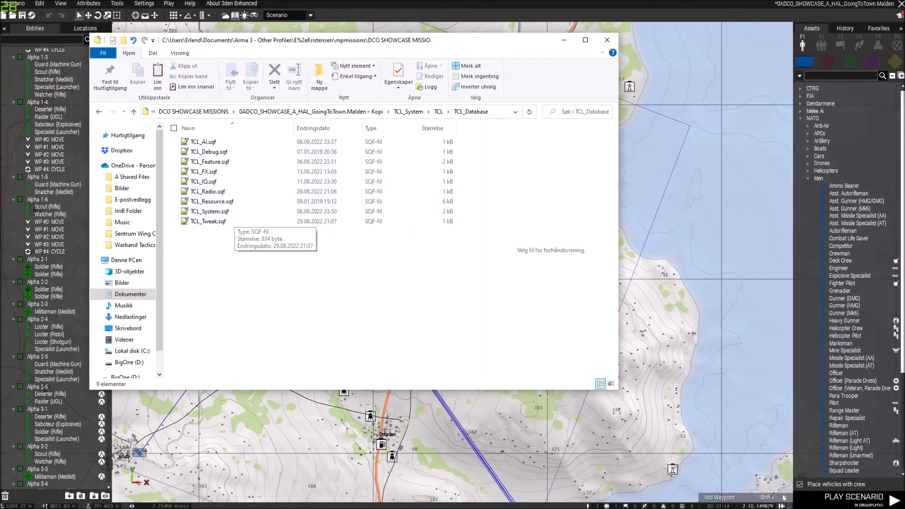
pyautogui.click(203, 141)
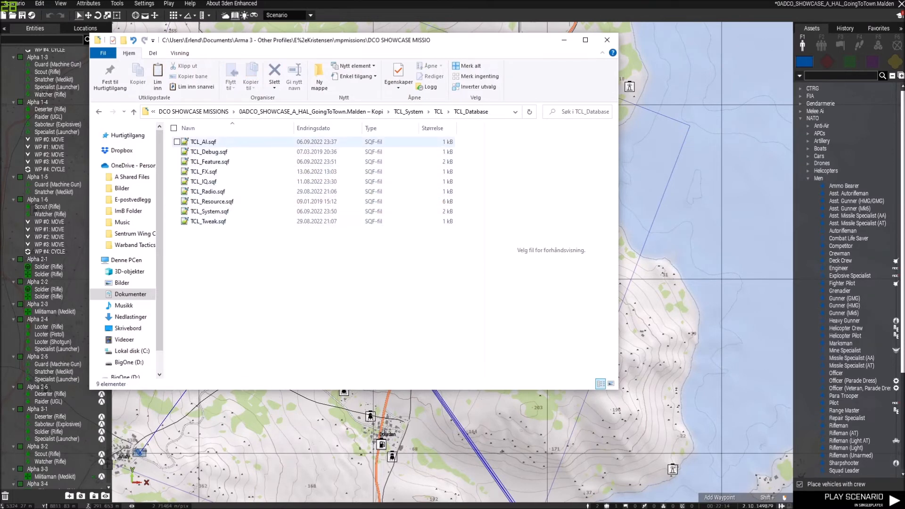
pyautogui.moveTo(209, 161)
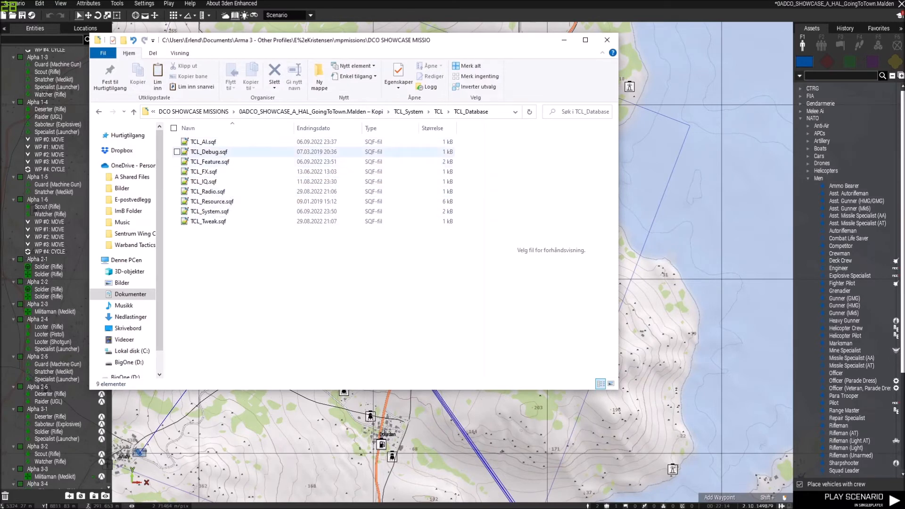
pyautogui.doubleClick(202, 142)
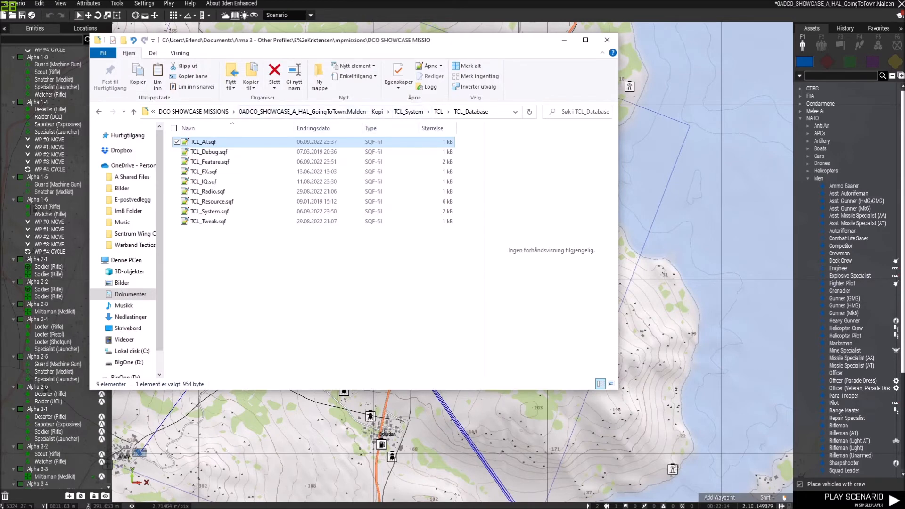
pyautogui.click(606, 39)
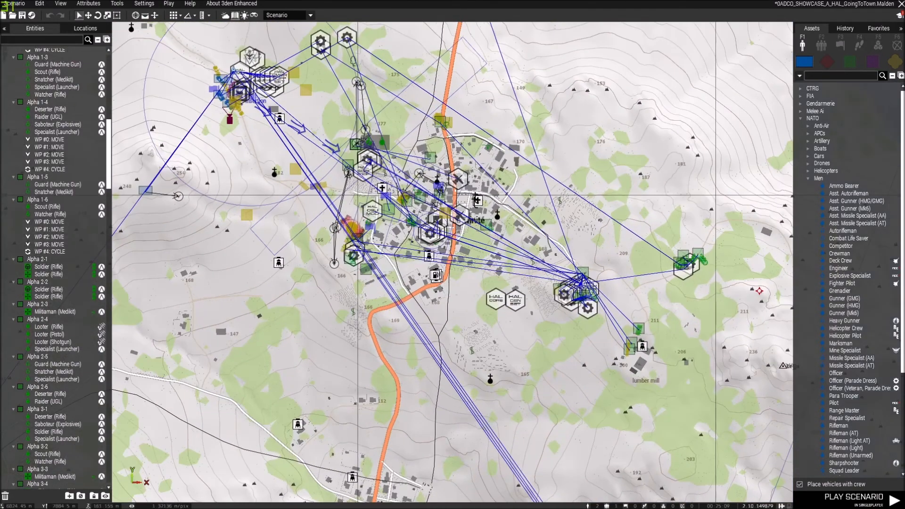
# Export the GoingToTown scenario to multiplayer, then exit the editor with confirmation
pyautogui.click(169, 4)
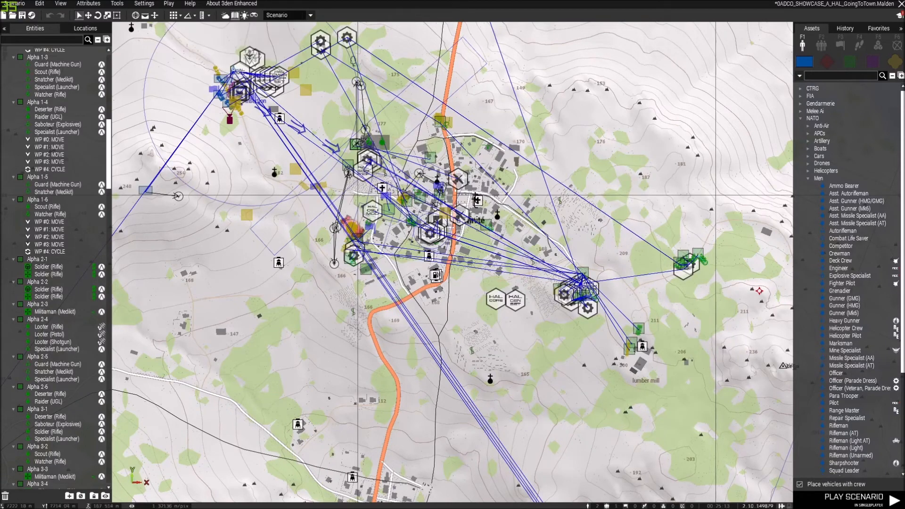
pyautogui.click(14, 4)
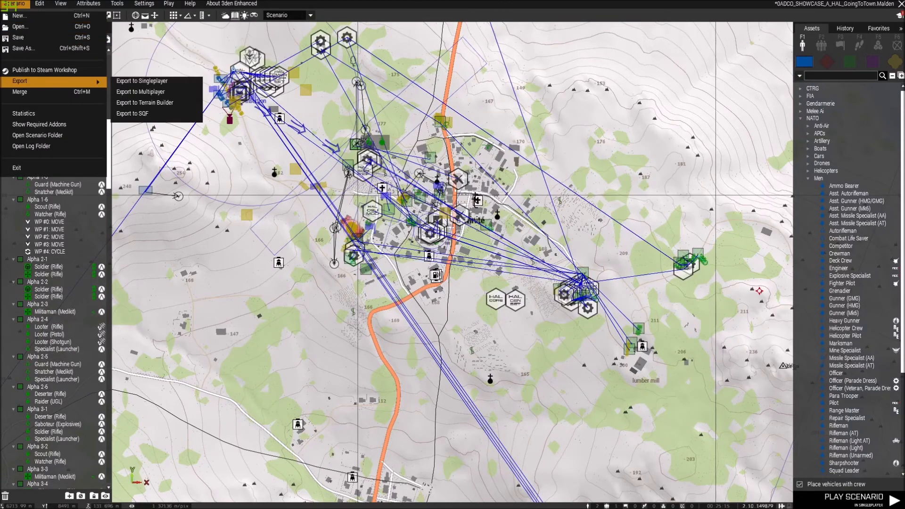
pyautogui.click(140, 92)
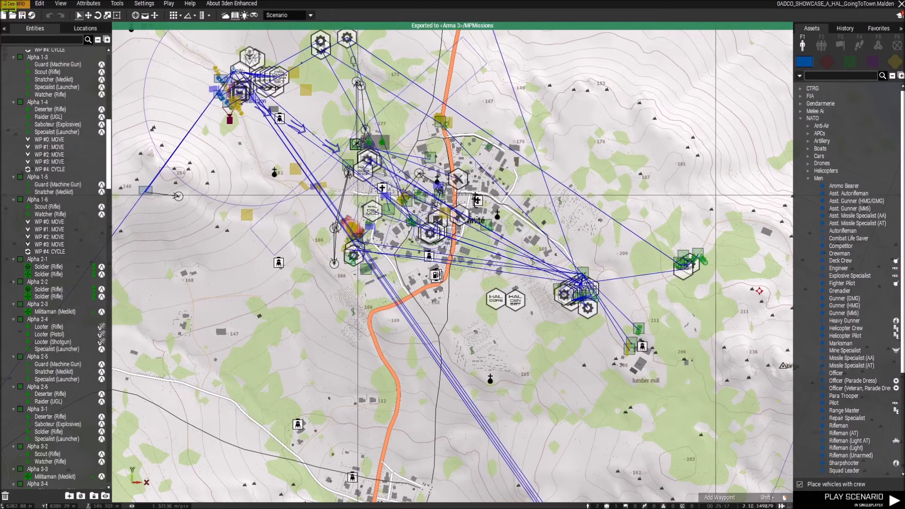
pyautogui.click(17, 3)
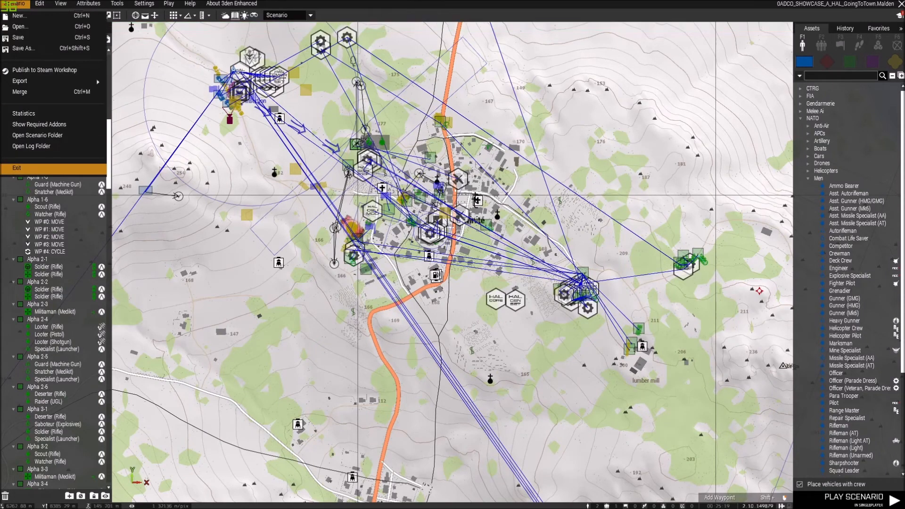
pyautogui.click(16, 167)
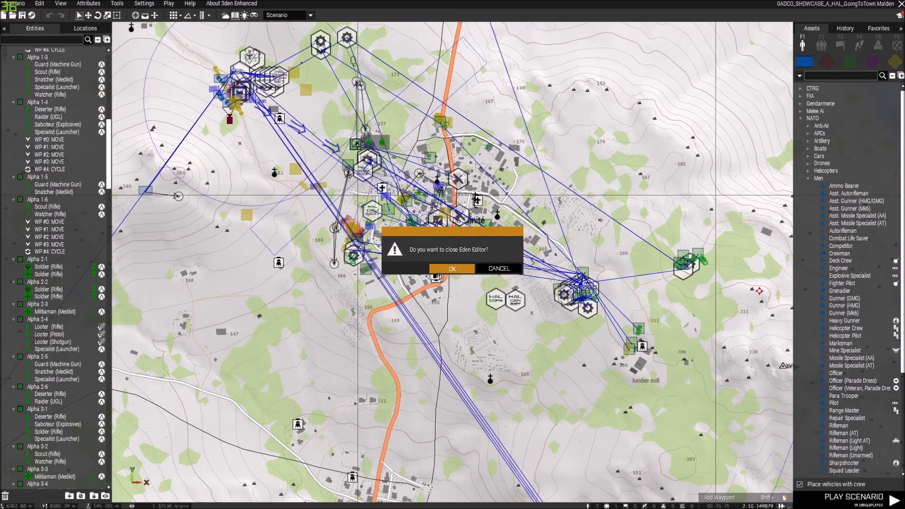
pyautogui.click(452, 269)
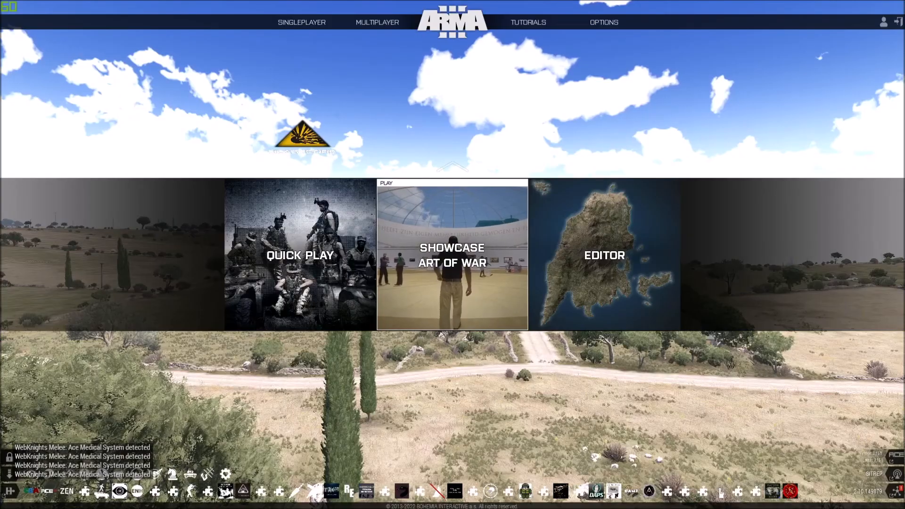
# Host a LAN server from Multiplayer > Server Browser, reaching the Create Game mission list
pyautogui.click(377, 22)
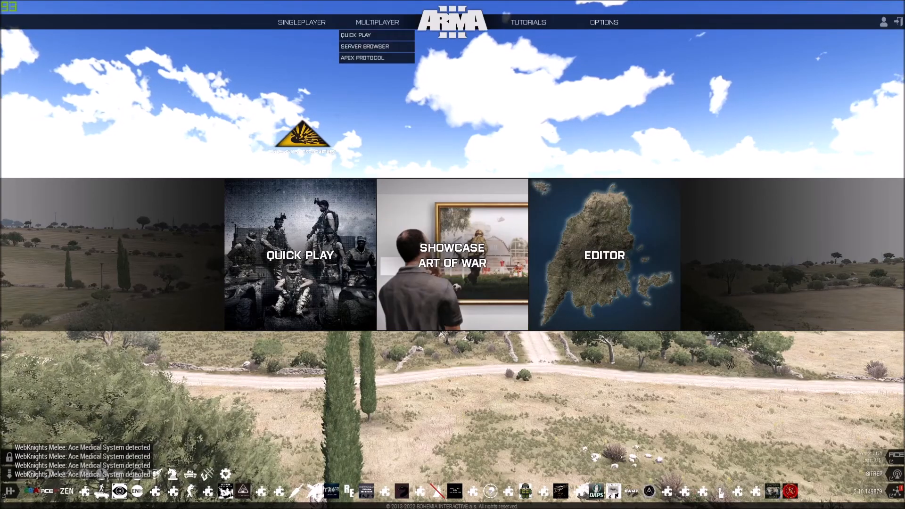
pyautogui.click(364, 46)
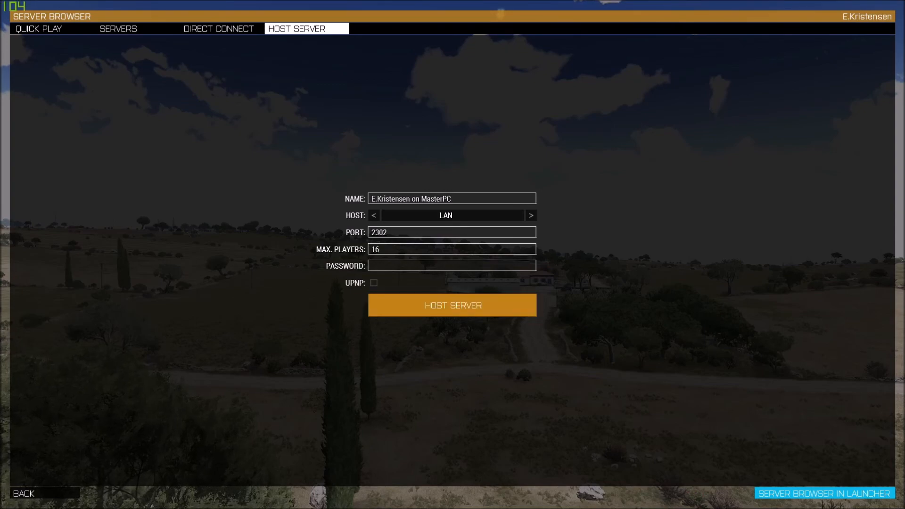
pyautogui.click(451, 305)
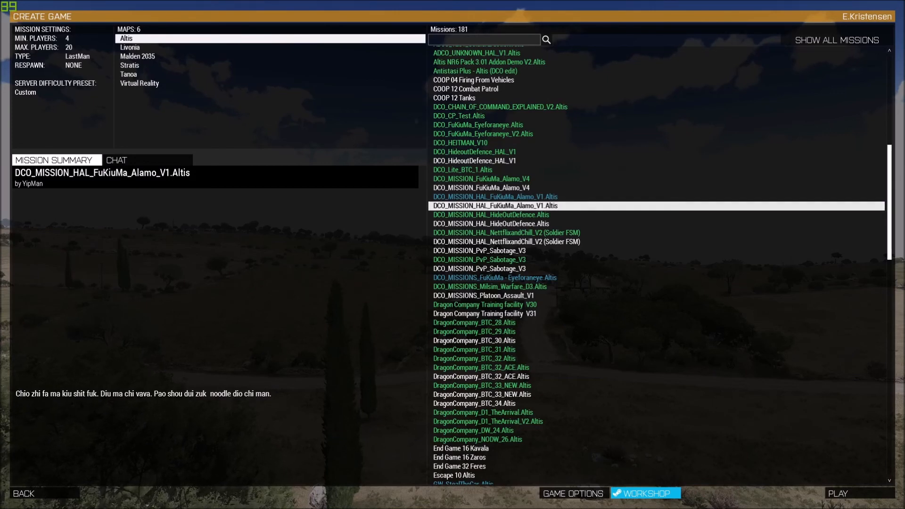
pyautogui.moveTo(137, 56)
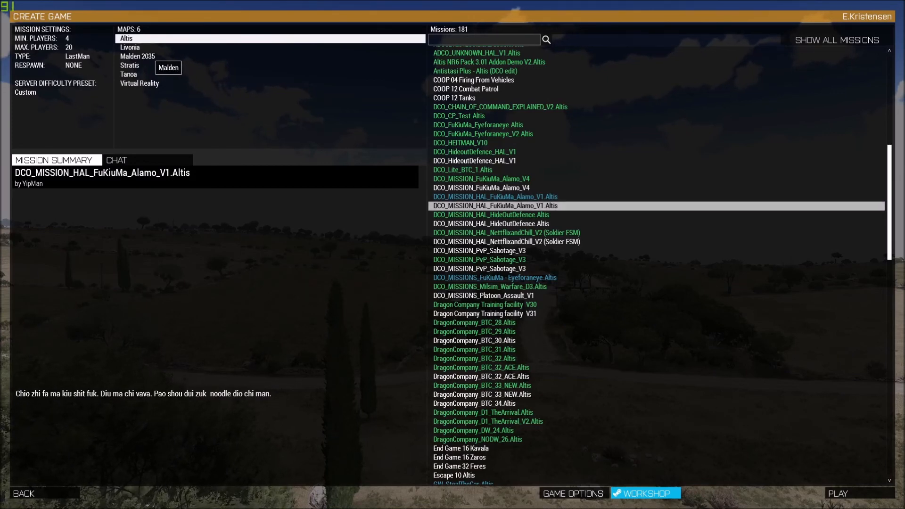
# Choose Malden 2035 with the GoingToTown showcase mission and bring up the game options
pyautogui.click(137, 56)
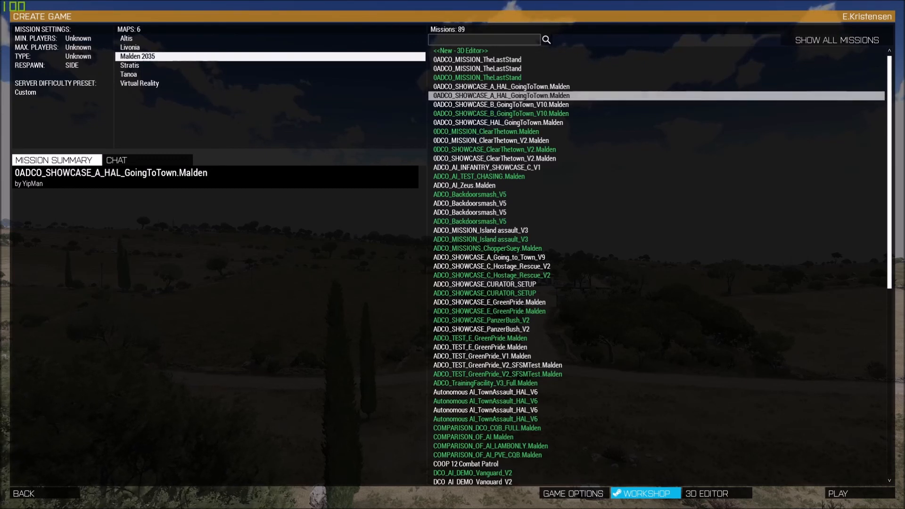
pyautogui.click(572, 493)
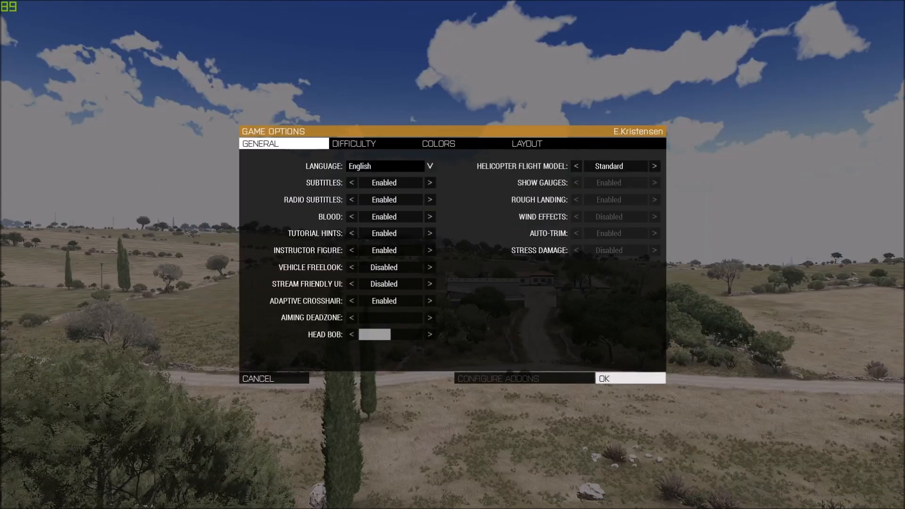
# Set difficulty to Custom with AI skill 1.00 and AI precision 0.45
pyautogui.click(354, 144)
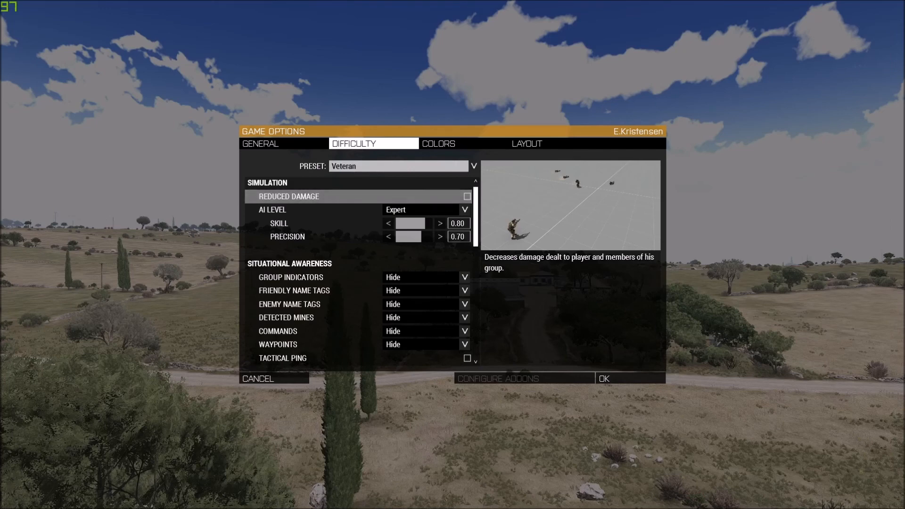
pyautogui.click(440, 224)
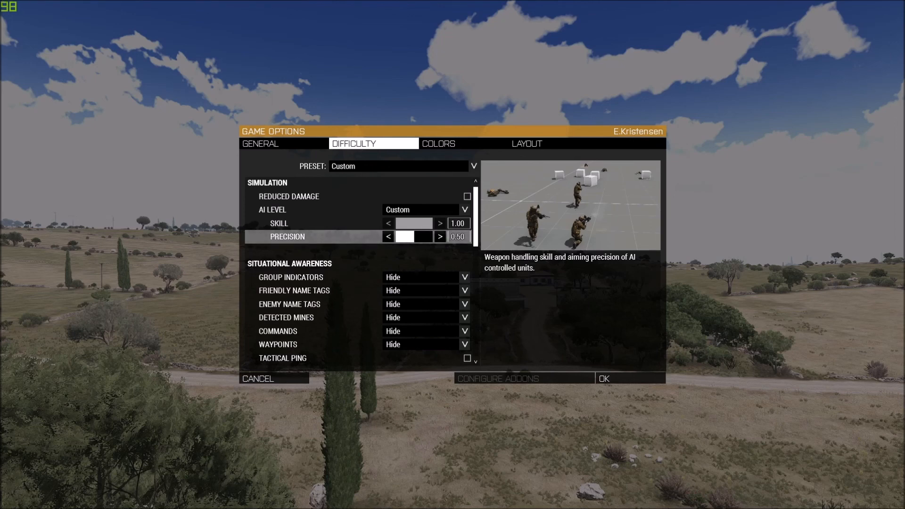
pyautogui.click(440, 237)
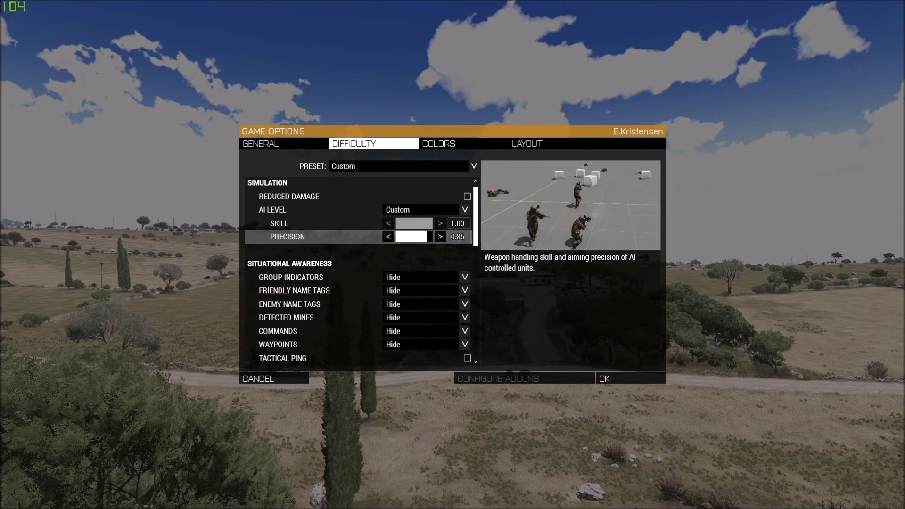
pyautogui.click(387, 237)
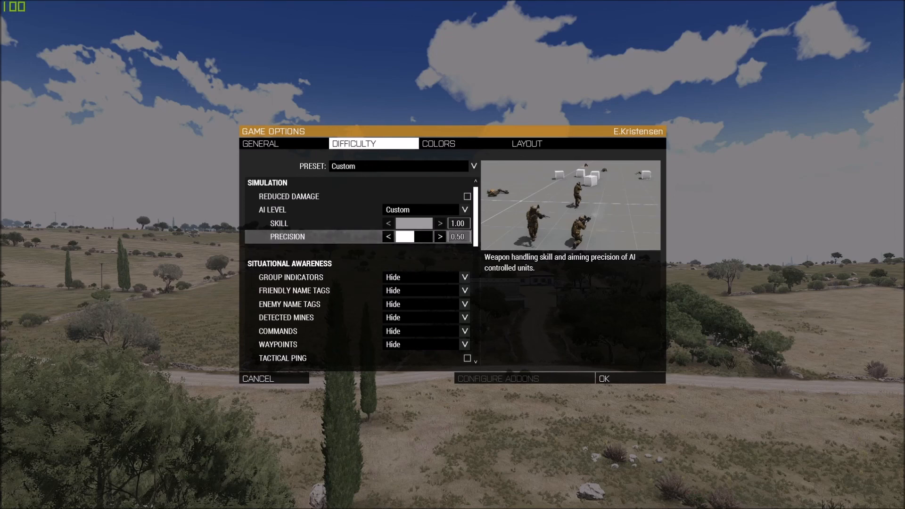
pyautogui.click(388, 236)
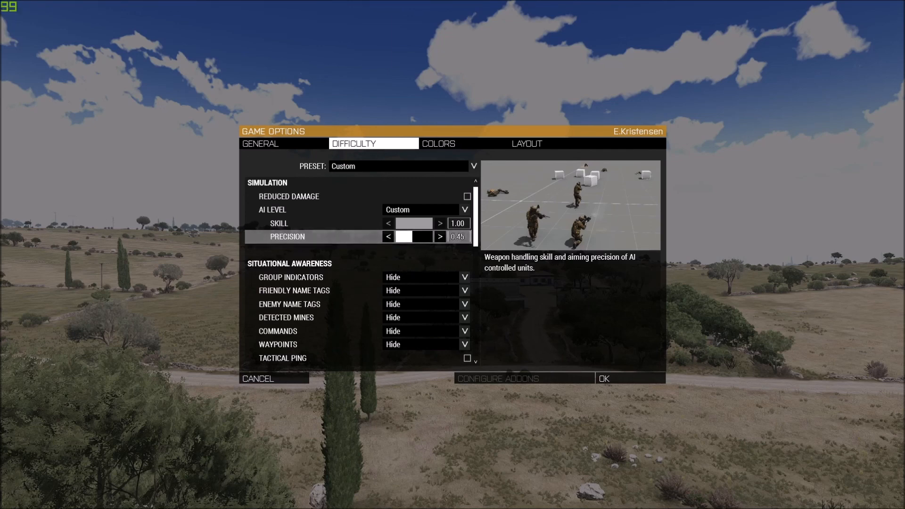